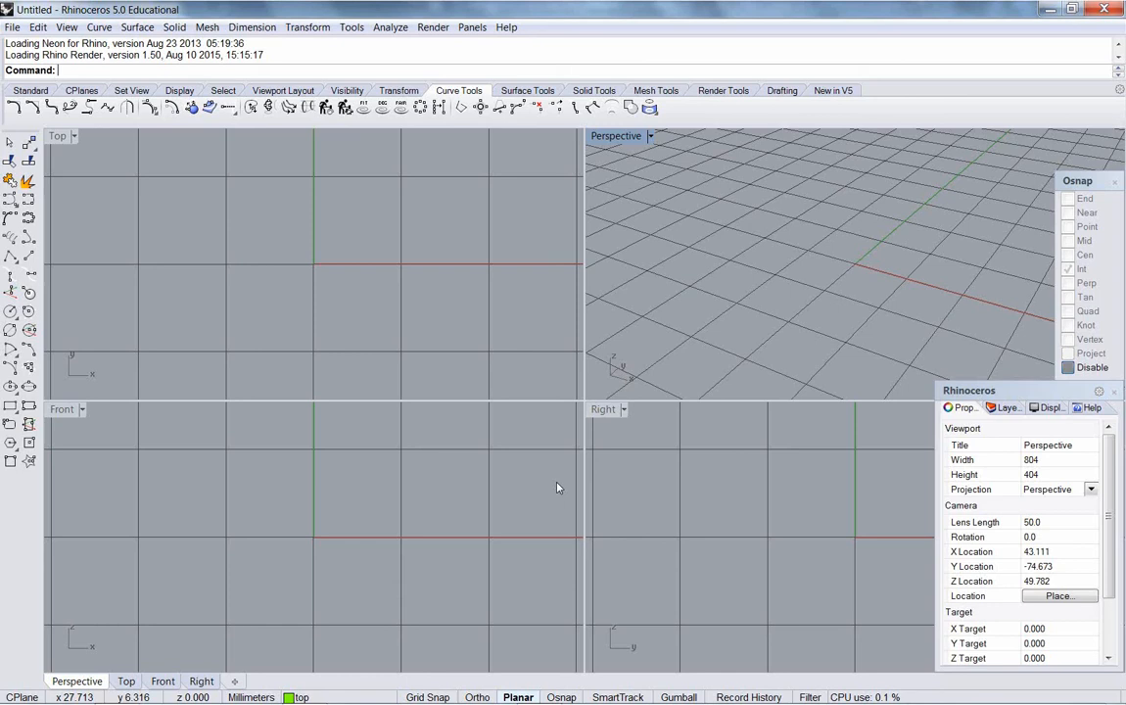
{"action": "mouse_move", "coordinate": [763, 301]}
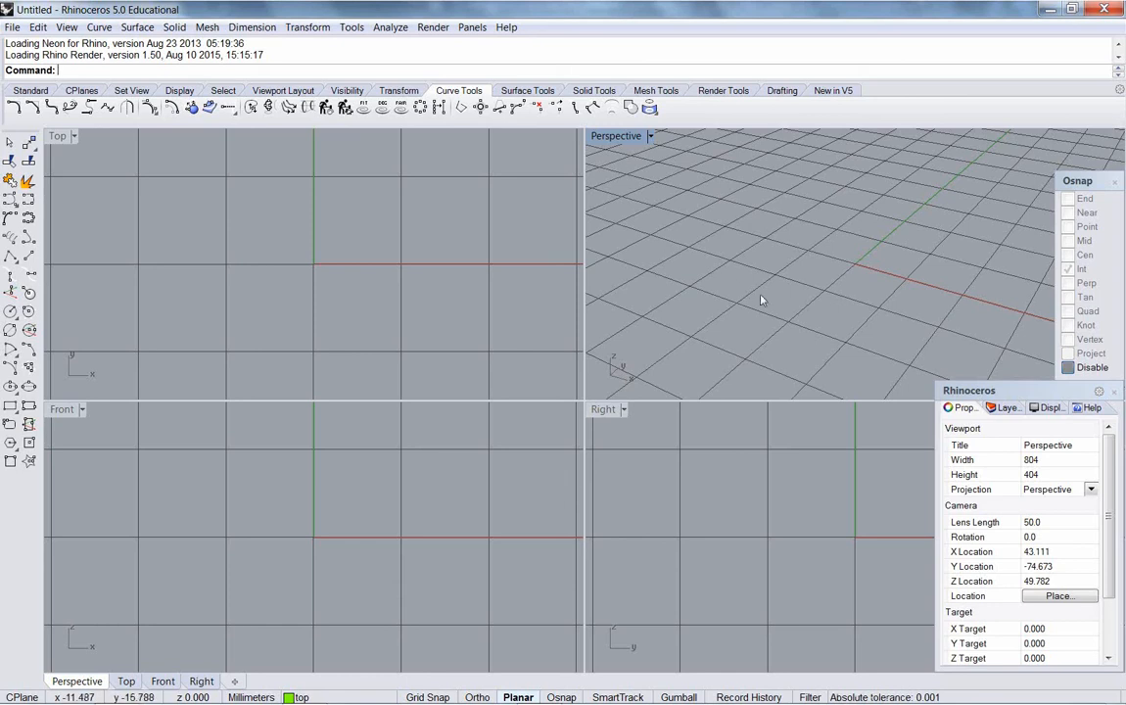
Step: Maximize the Perspective viewport and recentre the grid in view
{"action": "left_click_drag", "start_coordinate": [763, 300], "coordinate": [871, 294]}
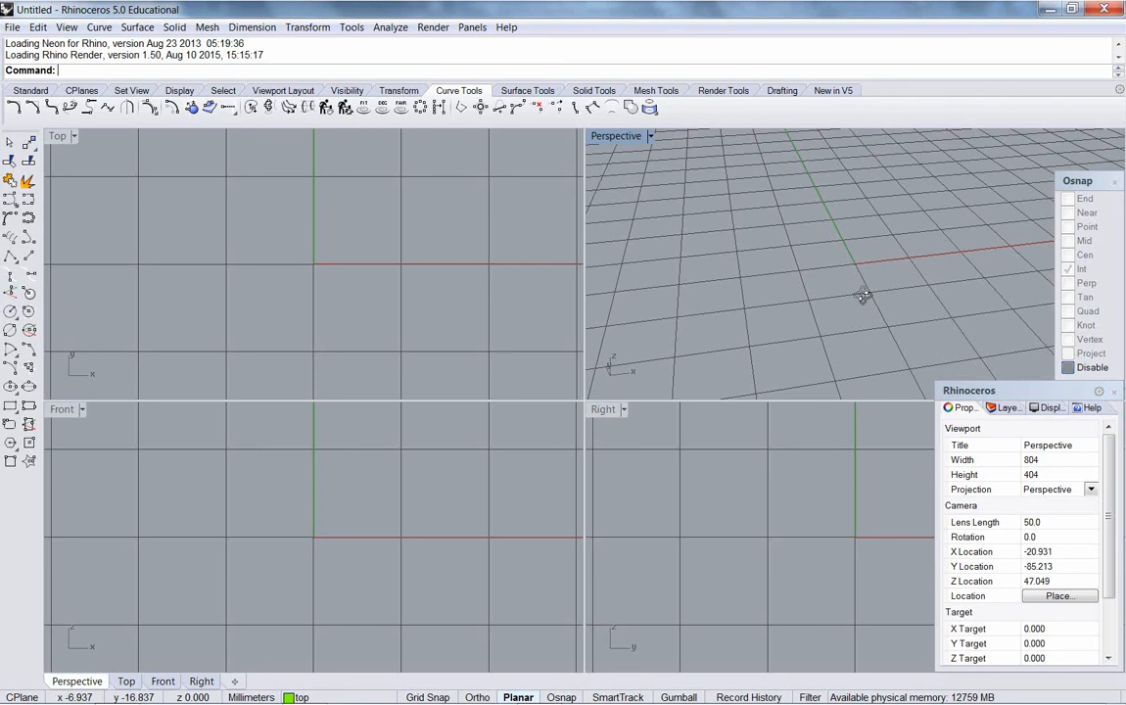
{"action": "left_click_drag", "start_coordinate": [861, 294], "coordinate": [874, 286]}
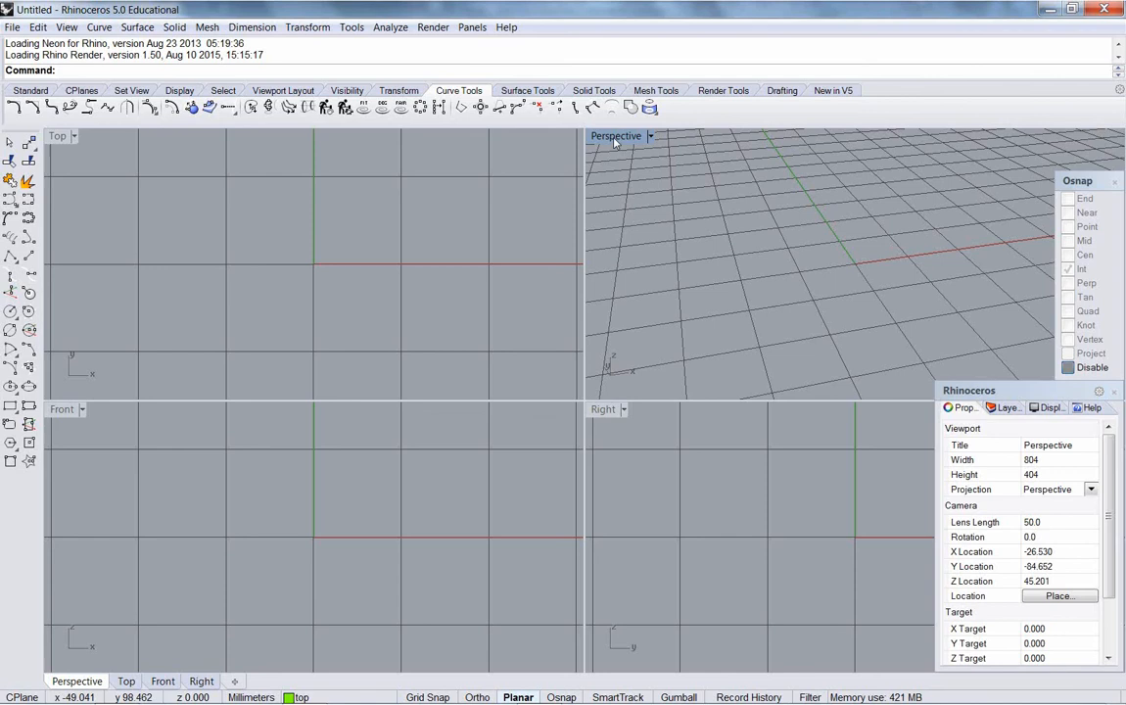
{"action": "double_click", "coordinate": [616, 135]}
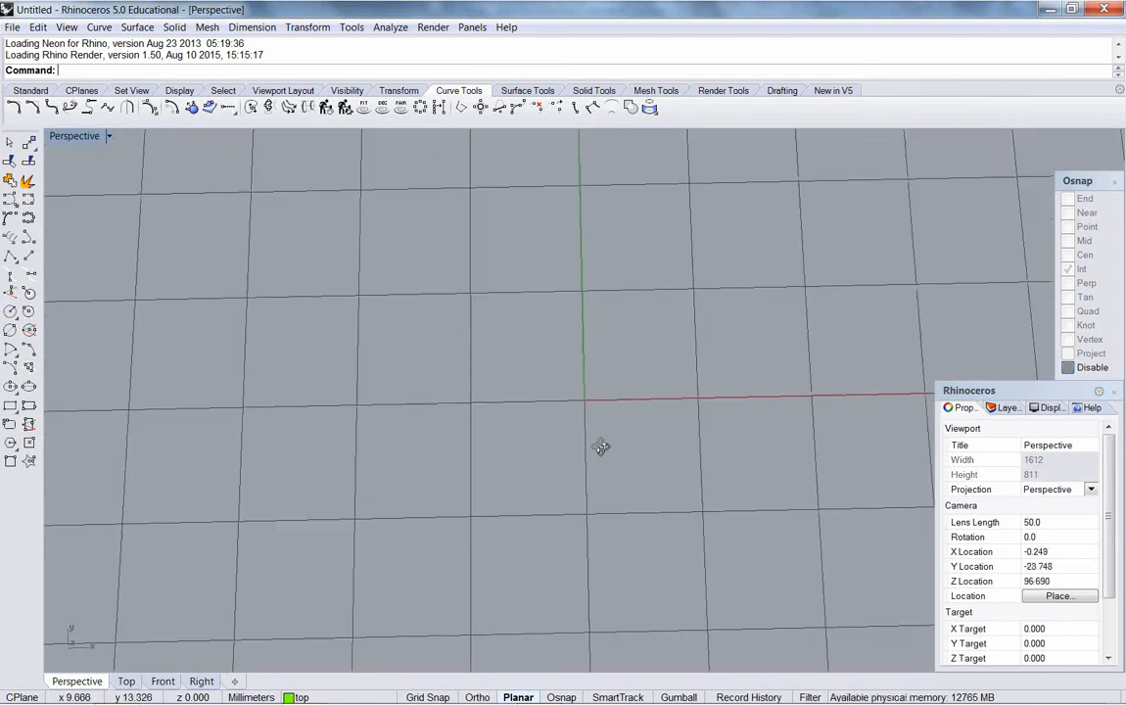
{"action": "left_click_drag", "start_coordinate": [600, 446], "coordinate": [572, 419]}
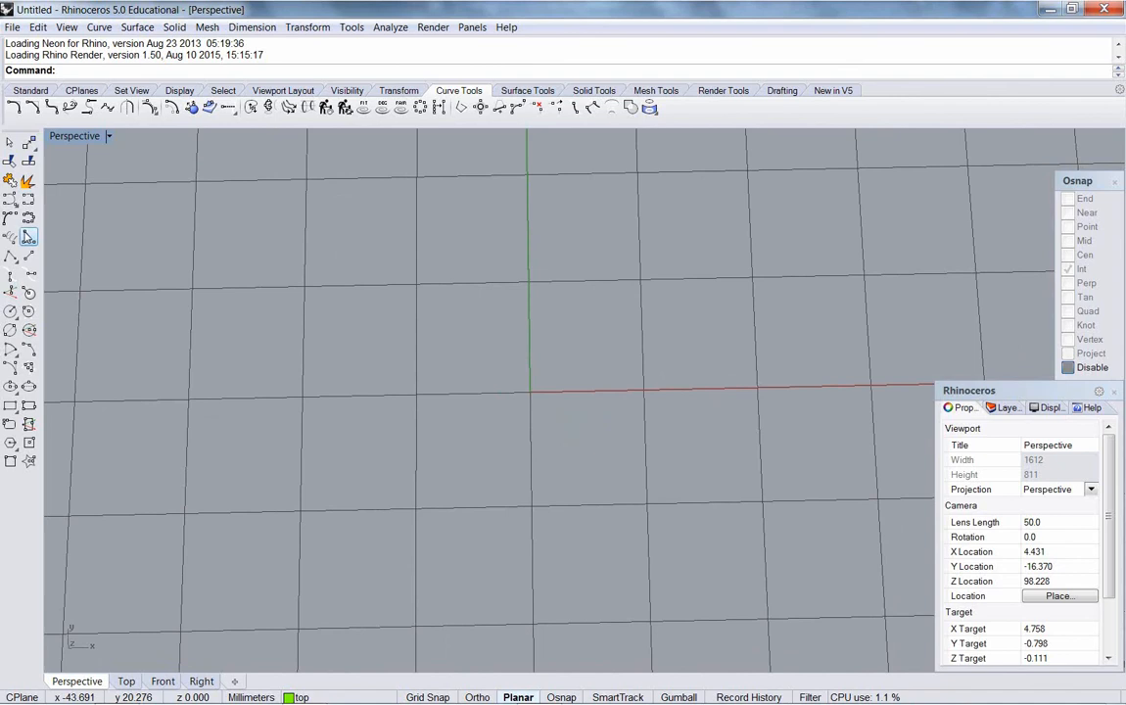
Step: Draw a freeform control-point curve from the vertical axis arching left and down to the bottom tip
{"action": "left_click", "coordinate": [28, 236]}
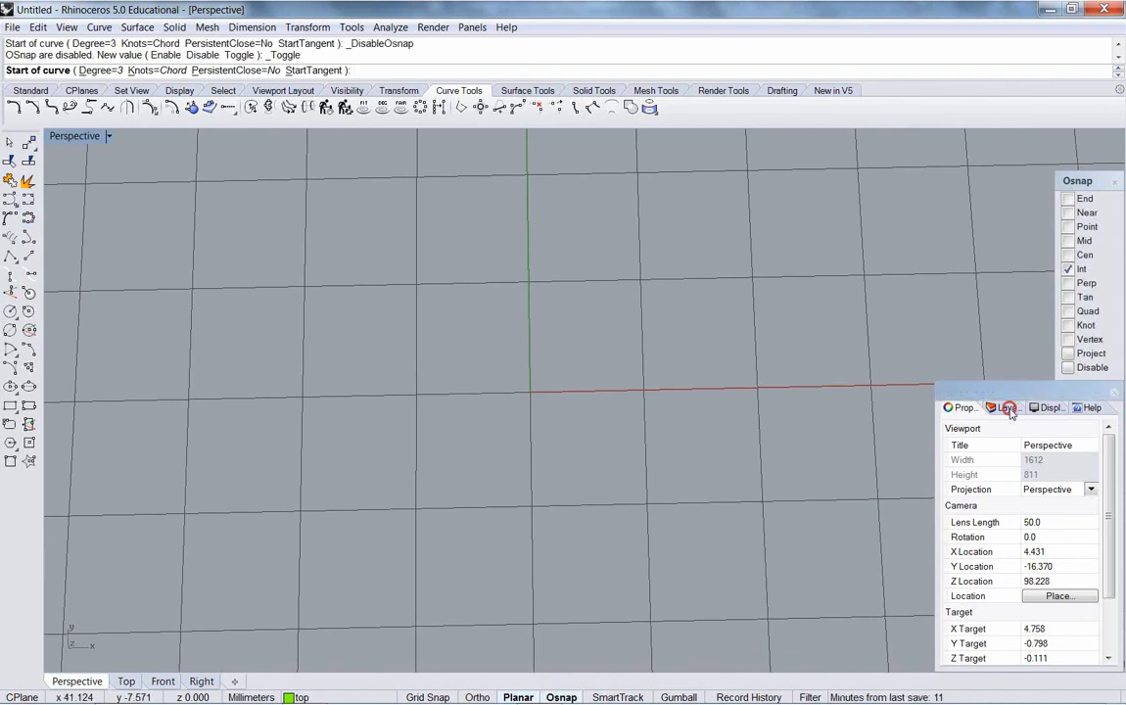
{"action": "left_click", "coordinate": [1006, 407]}
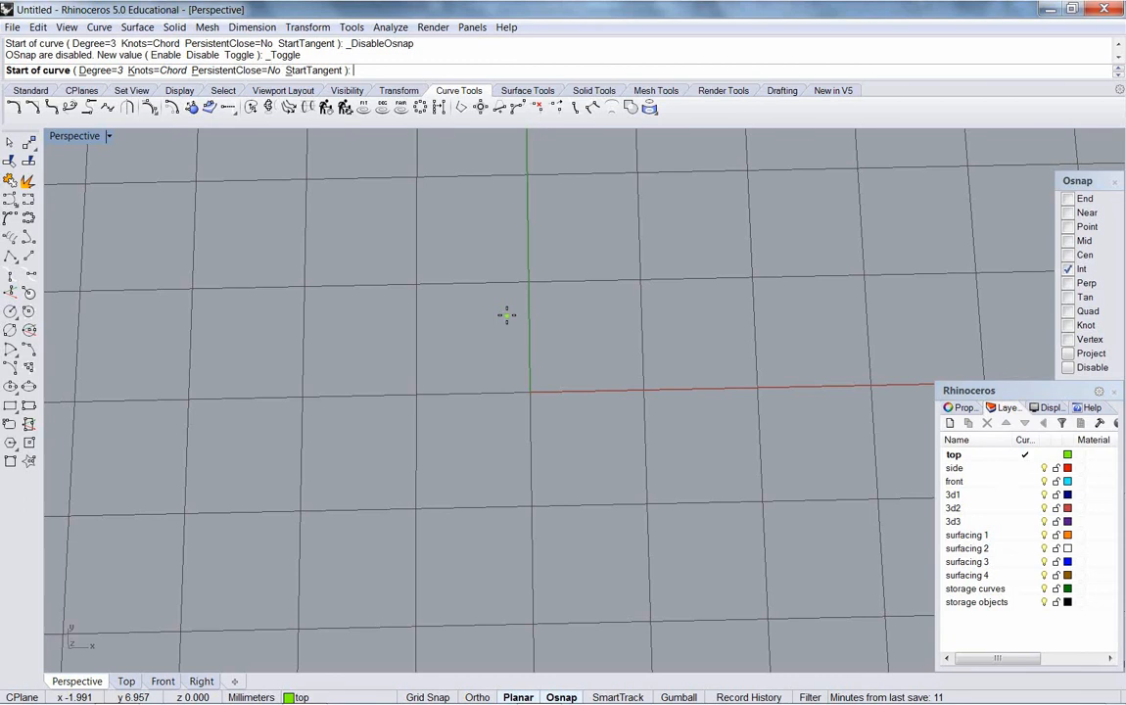
{"action": "mouse_move", "coordinate": [535, 336]}
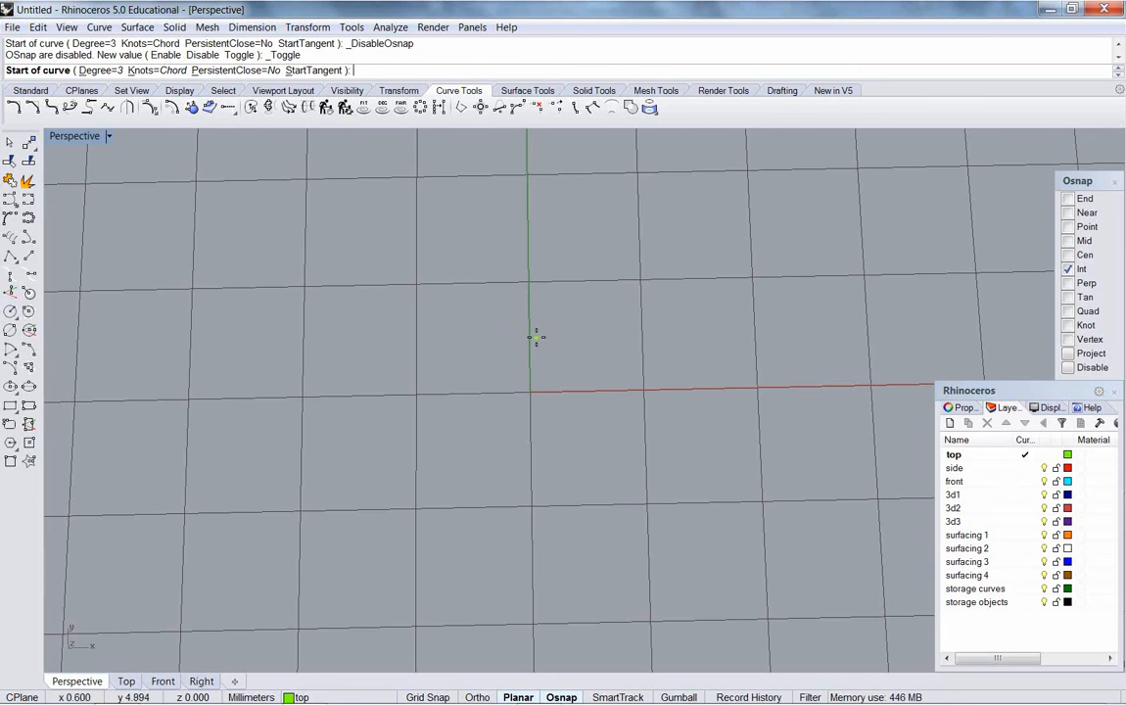
{"action": "left_click", "coordinate": [529, 336]}
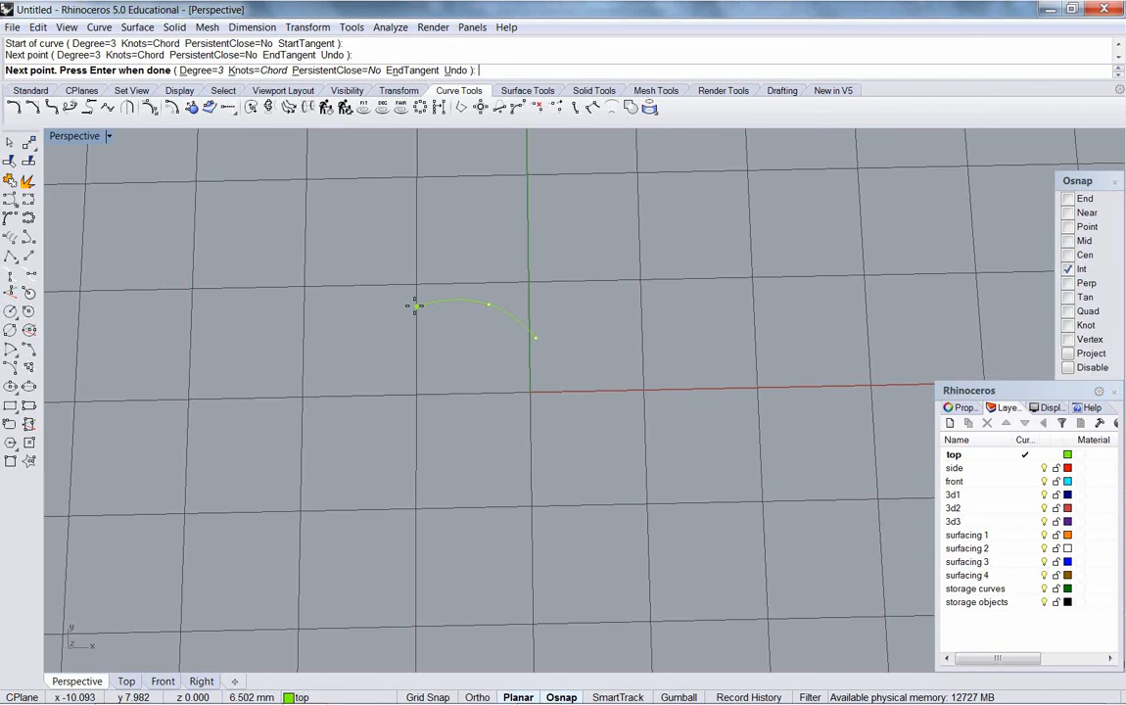
{"action": "left_click", "coordinate": [402, 347]}
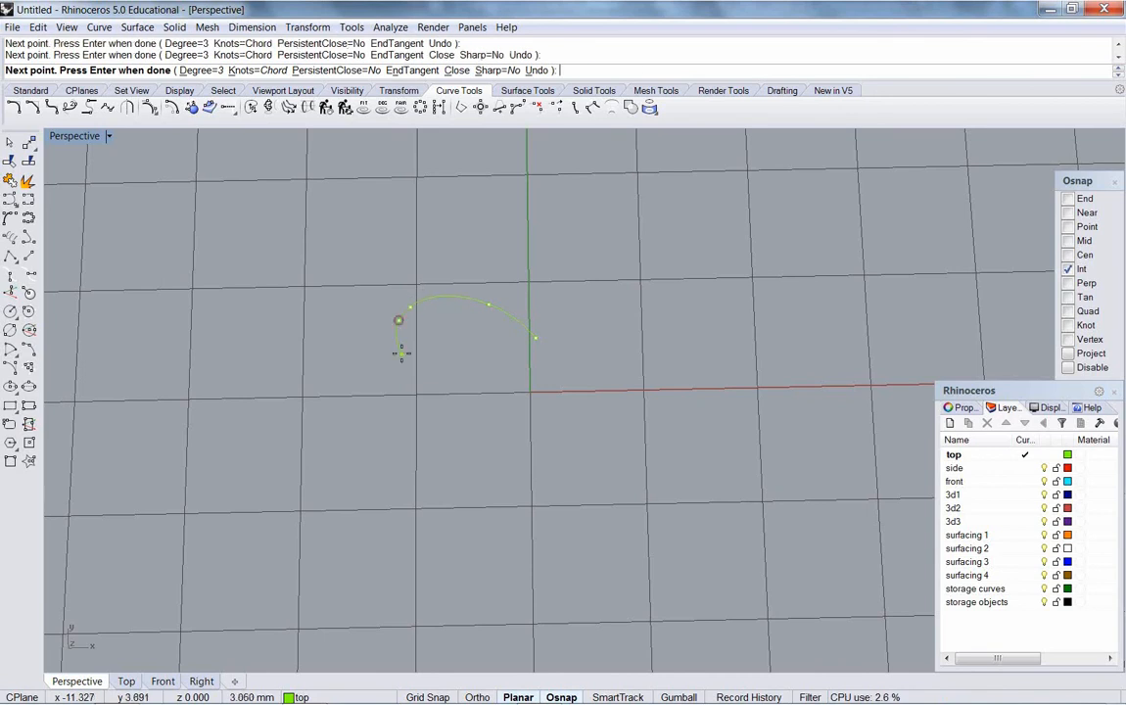
{"action": "left_click", "coordinate": [430, 398]}
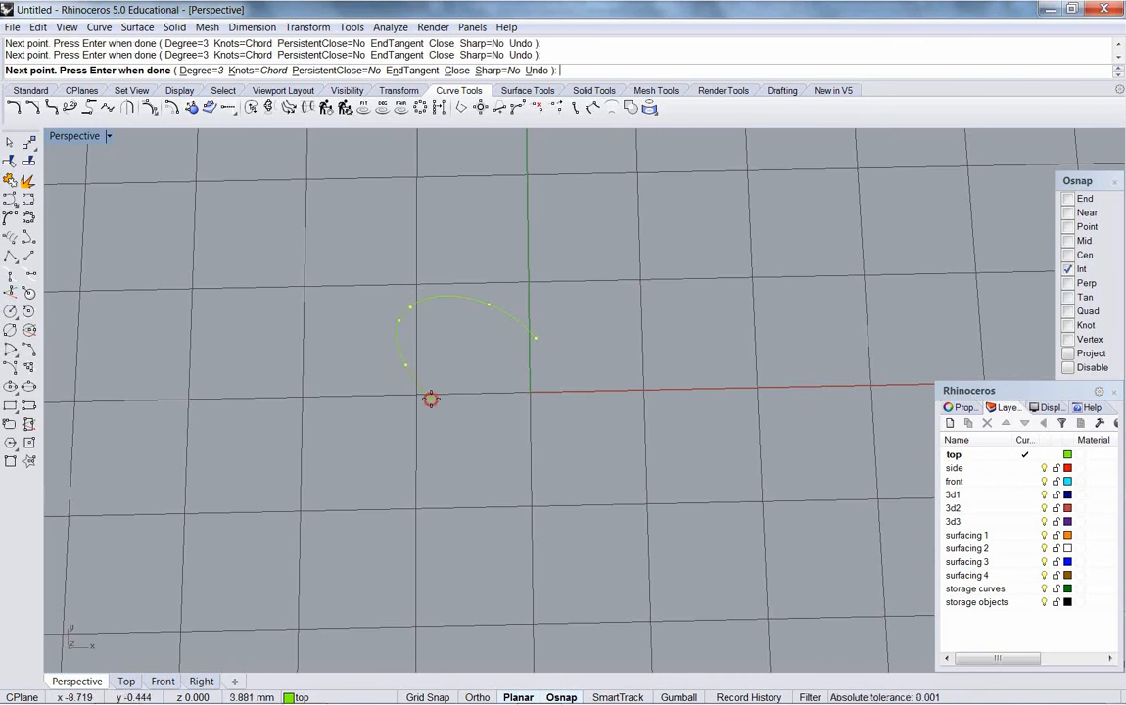
{"action": "left_click", "coordinate": [443, 436]}
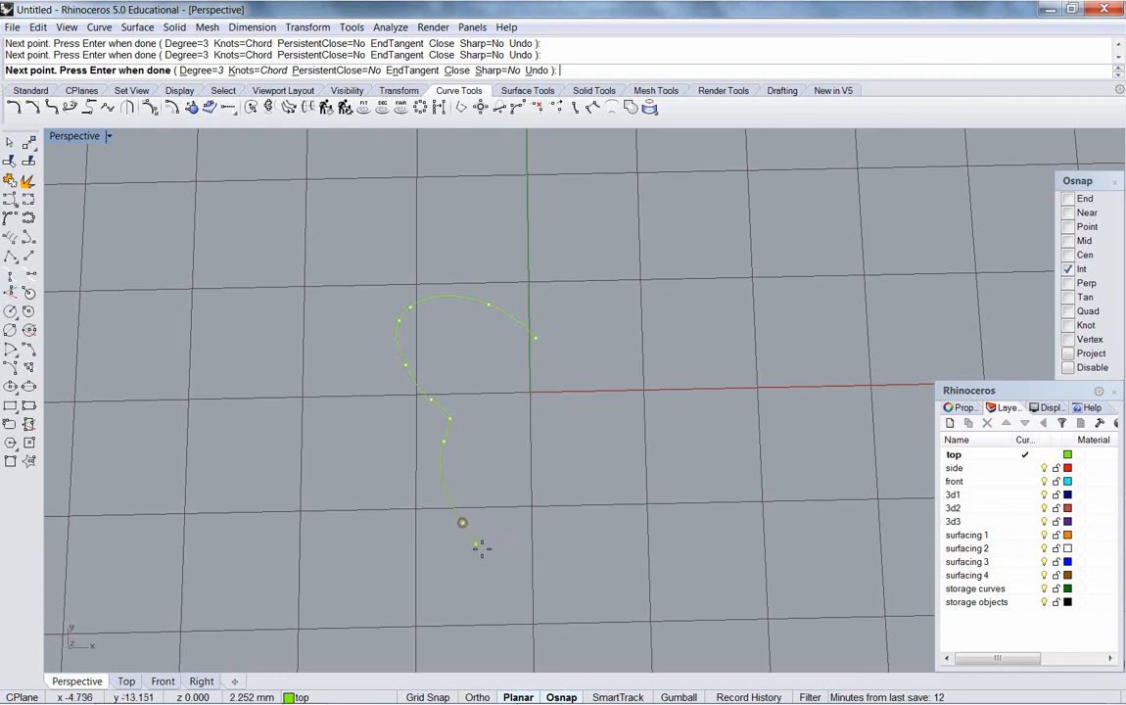
{"action": "left_click", "coordinate": [555, 576]}
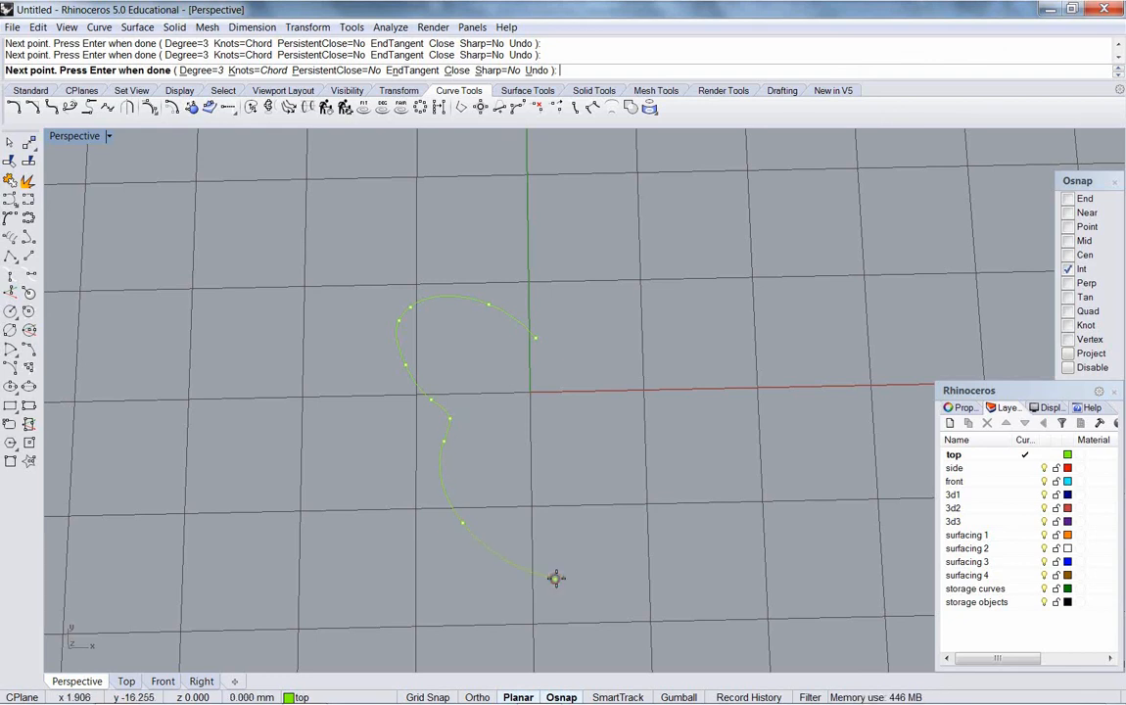
{"action": "key", "text": "Enter"}
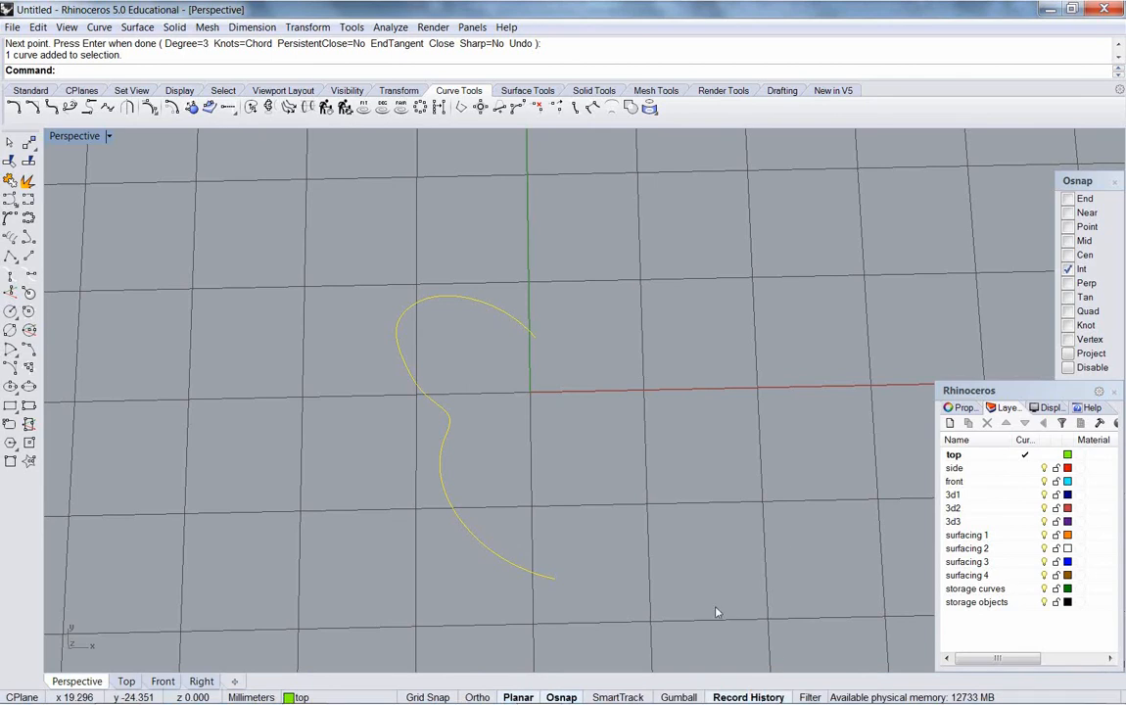
{"action": "mouse_move", "coordinate": [570, 296]}
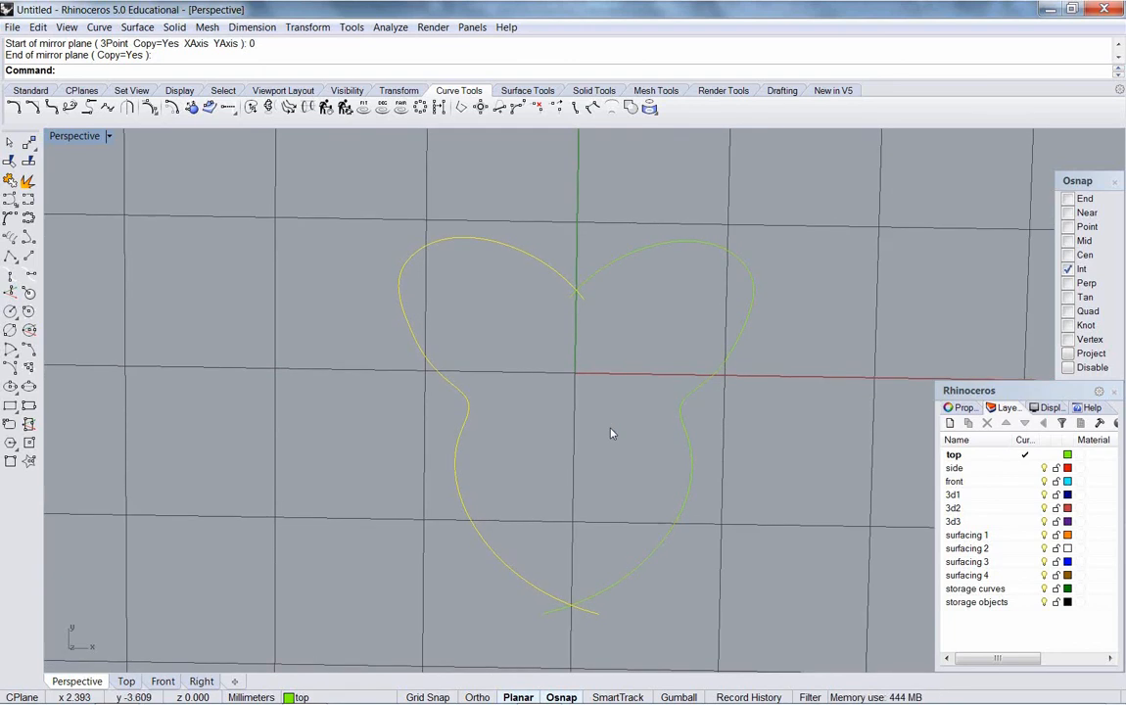
Step: Mirror the half curve across the vertical axis with Record History on
{"action": "left_click", "coordinate": [125, 680]}
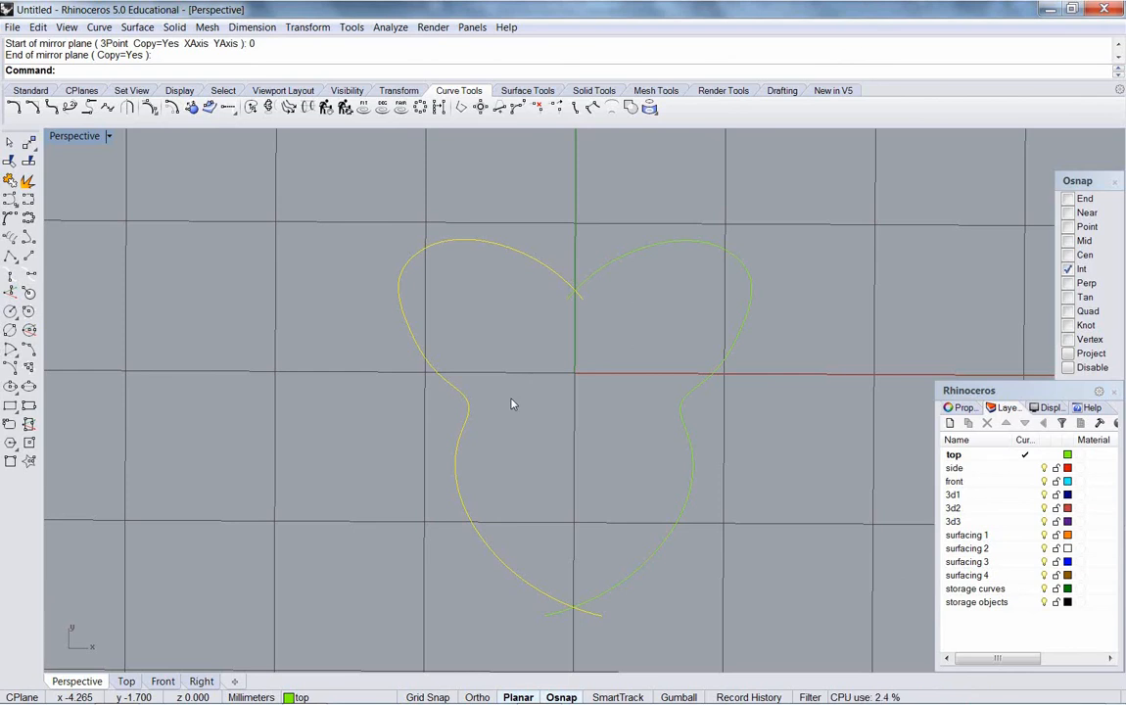
{"action": "mouse_move", "coordinate": [510, 405]}
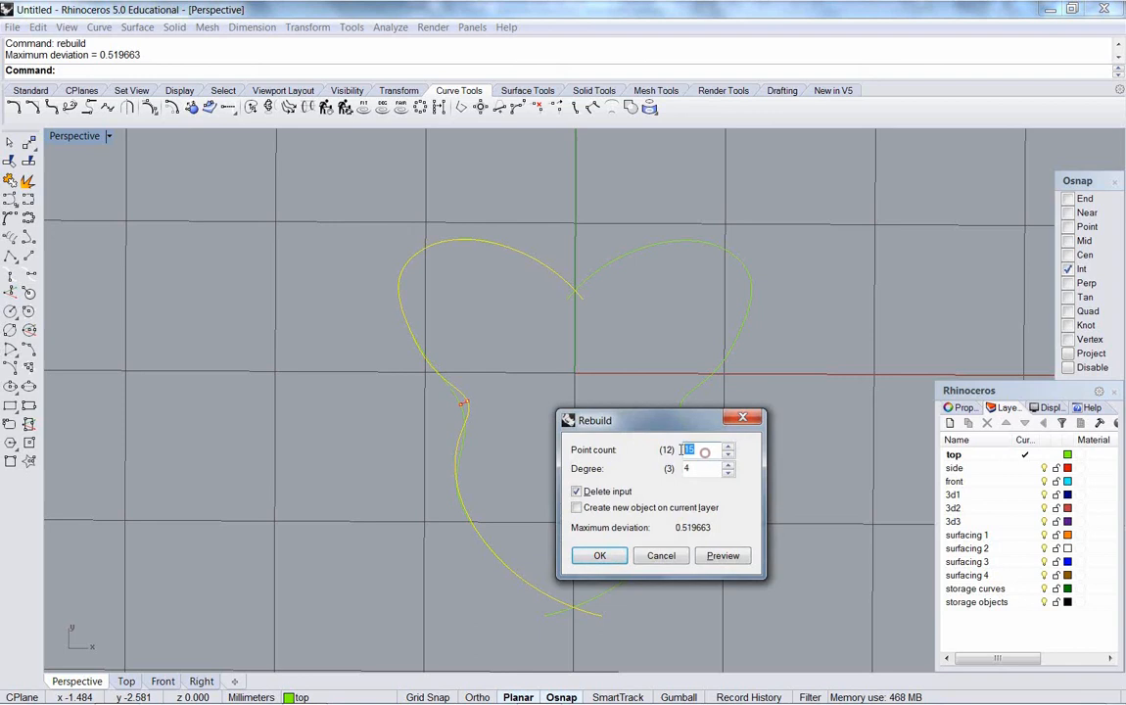
Step: Rebuild the left curve with 20 control points at degree 4
{"action": "type", "text": "20"}
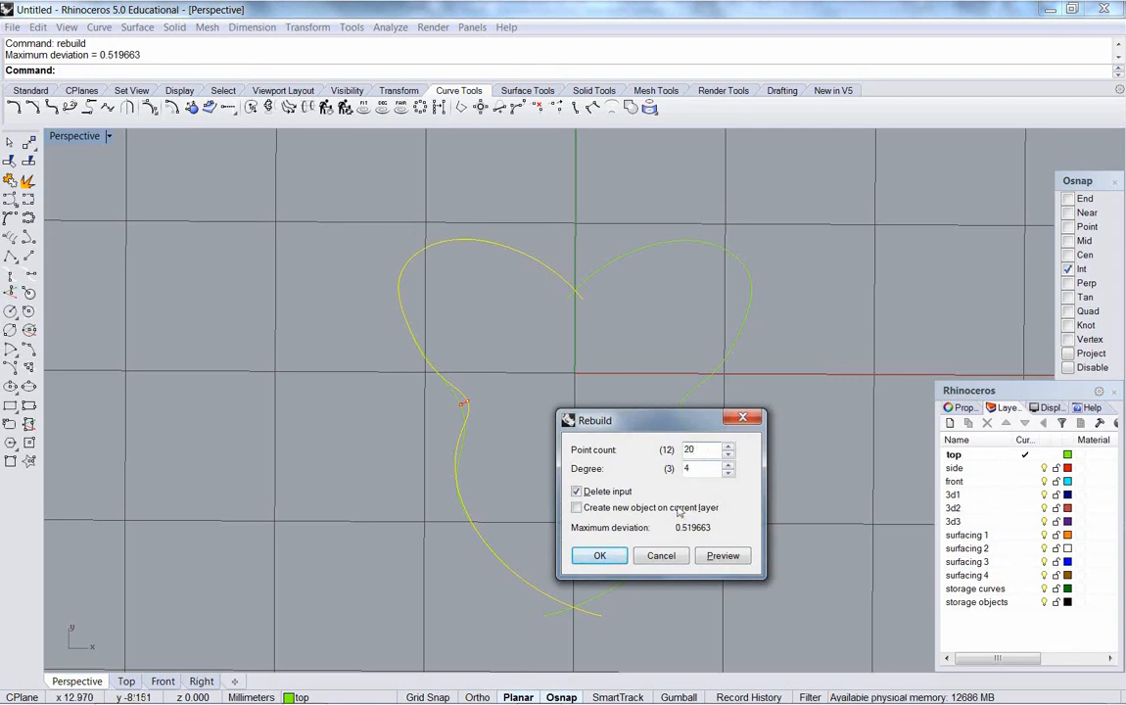
{"action": "left_click", "coordinate": [599, 555]}
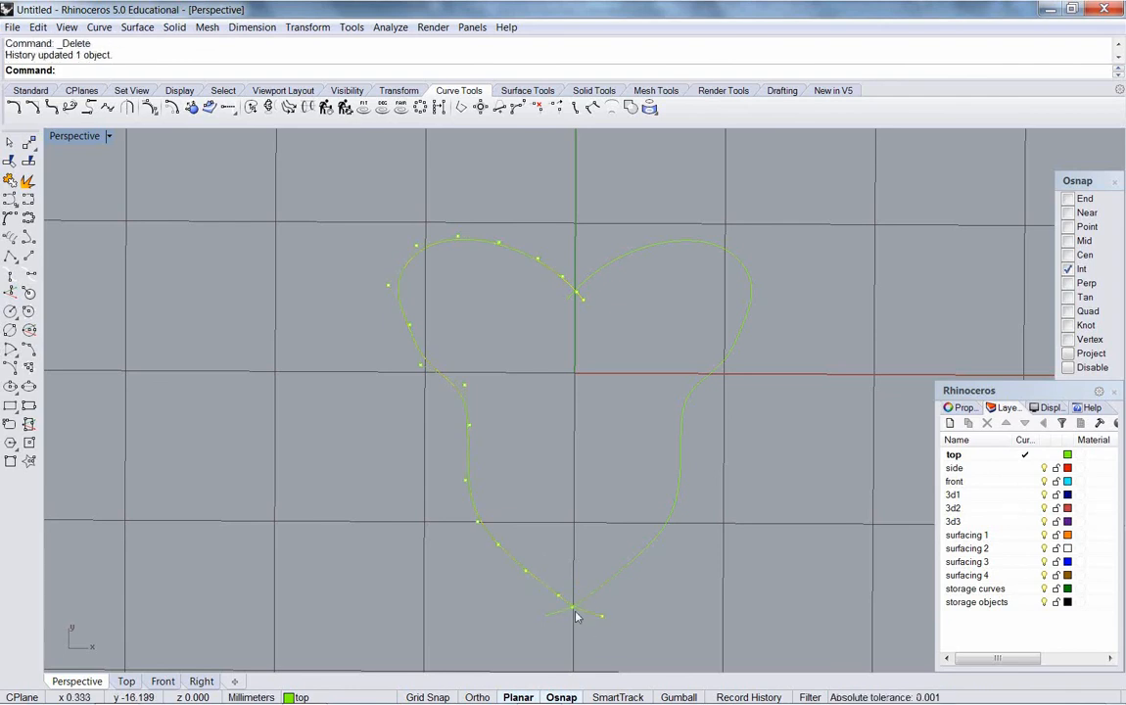
Step: Move selected control points on the left lobe to reshape it, undoing one unwanted move
{"action": "left_click", "coordinate": [602, 620]}
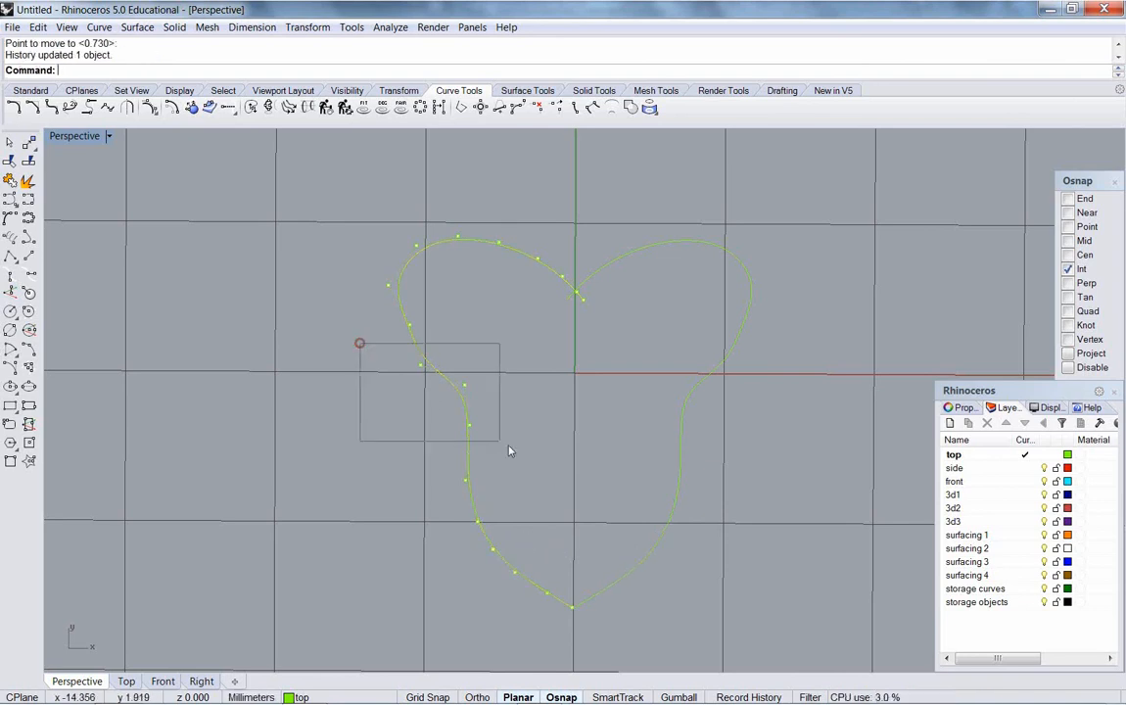
{"action": "left_click_drag", "start_coordinate": [359, 342], "coordinate": [534, 459]}
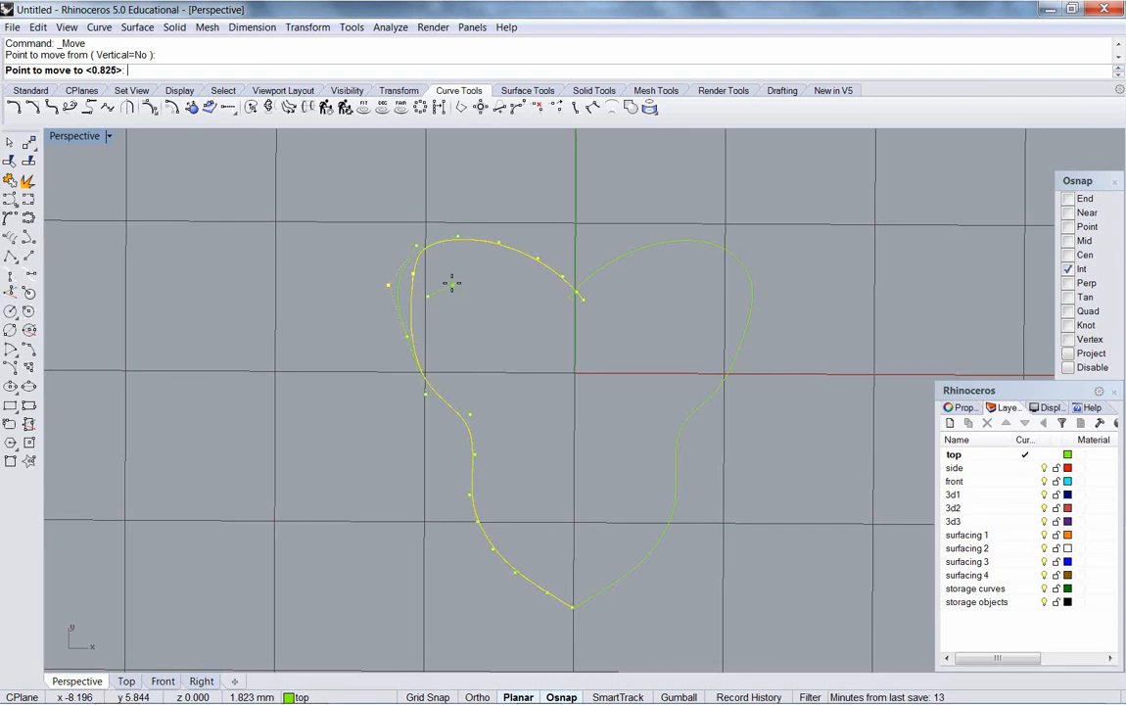
{"action": "left_click", "coordinate": [456, 235]}
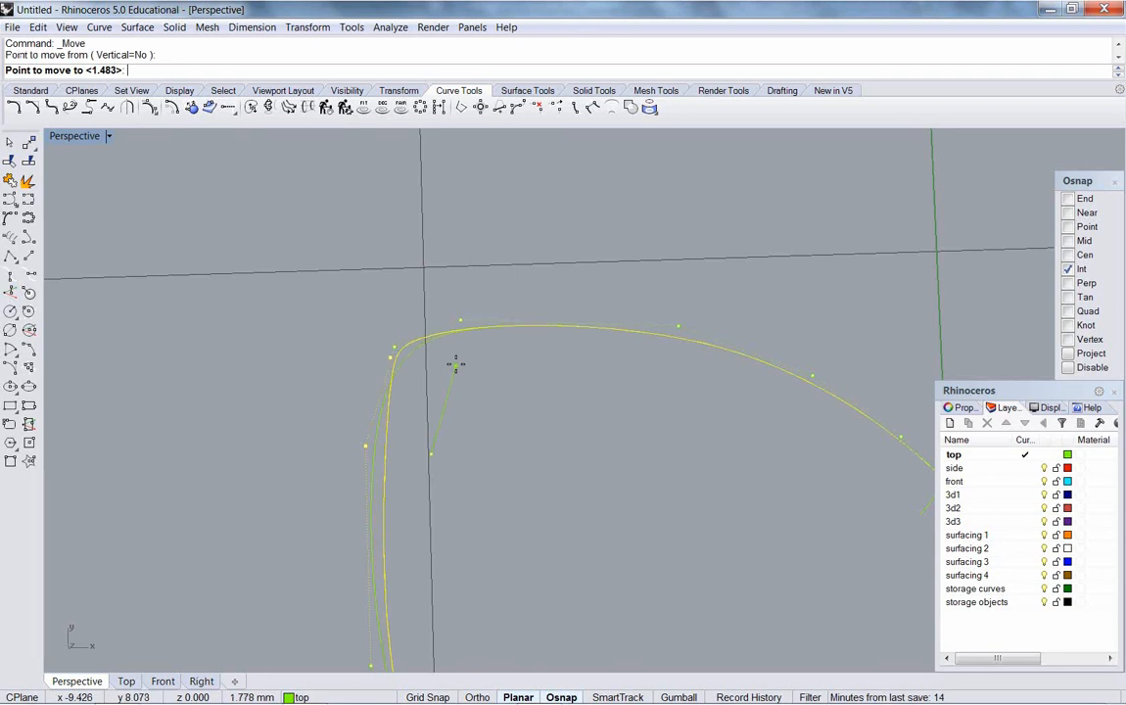
{"action": "left_click", "coordinate": [397, 354]}
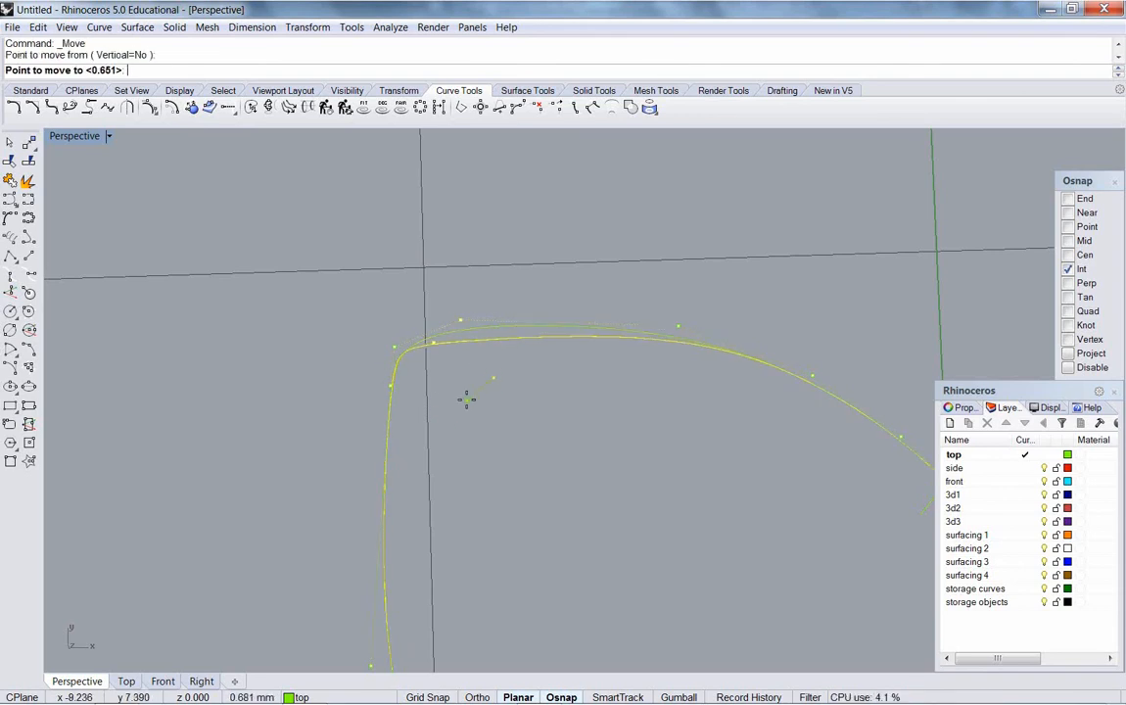
{"action": "key", "text": "ctrl+z"}
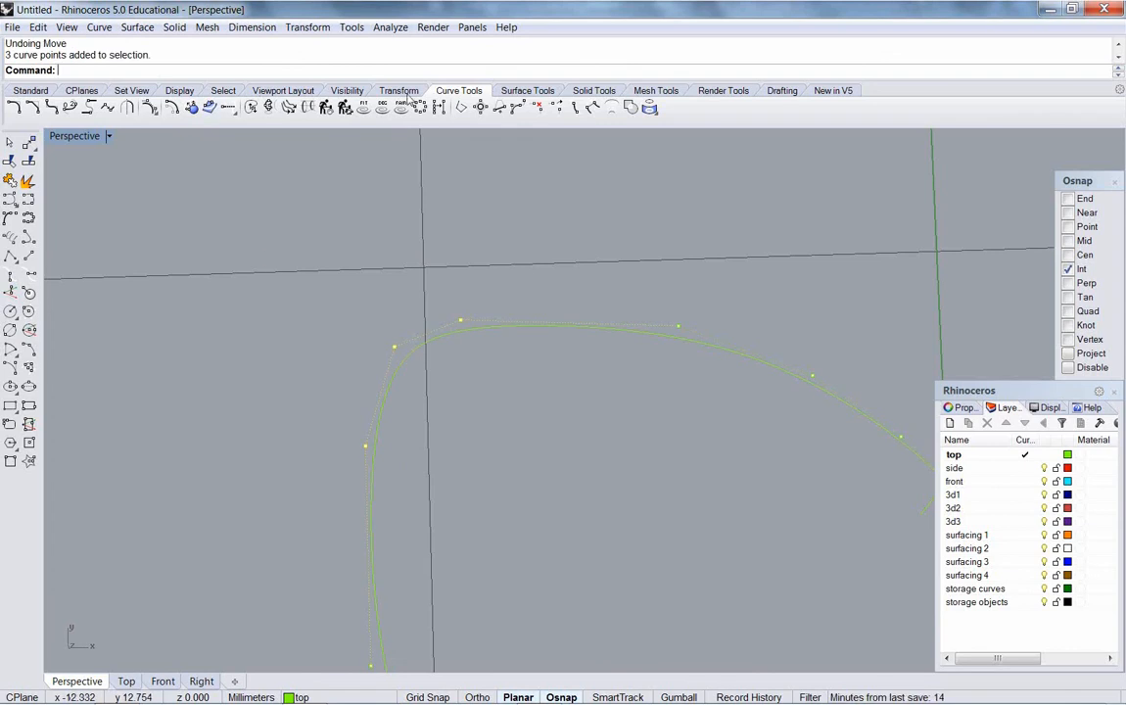
{"action": "left_click", "coordinate": [399, 90]}
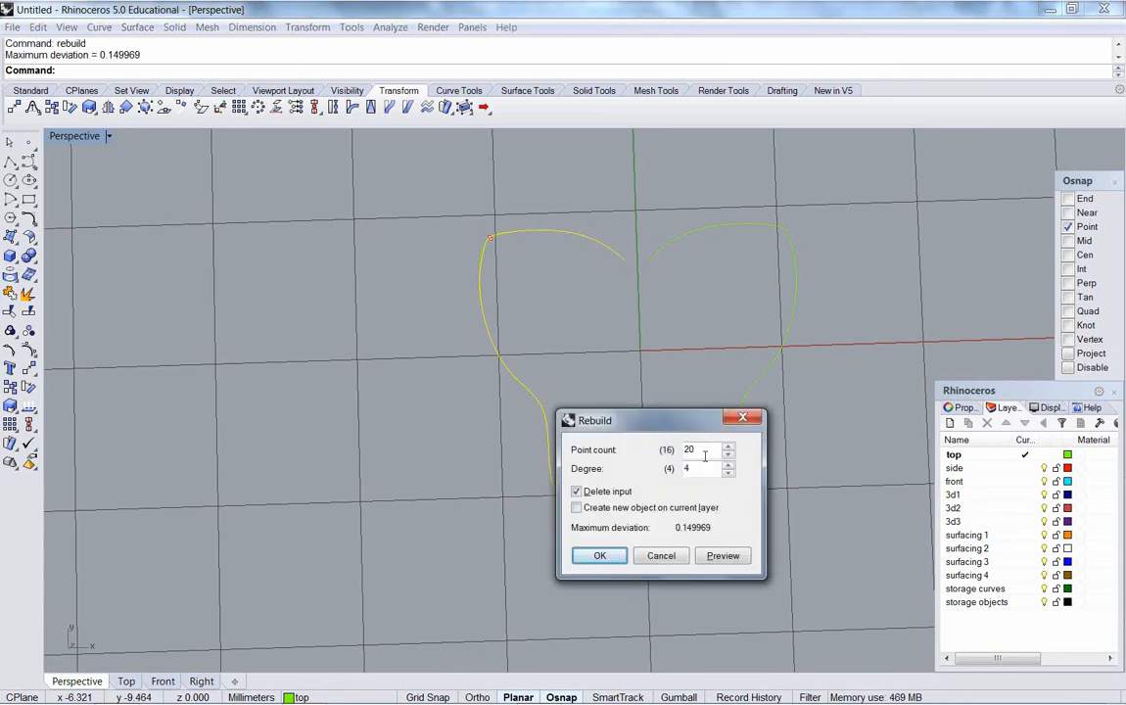
Step: Rebuild the left curve again with the new point count so the mirror updates
{"action": "type", "text": "1"}
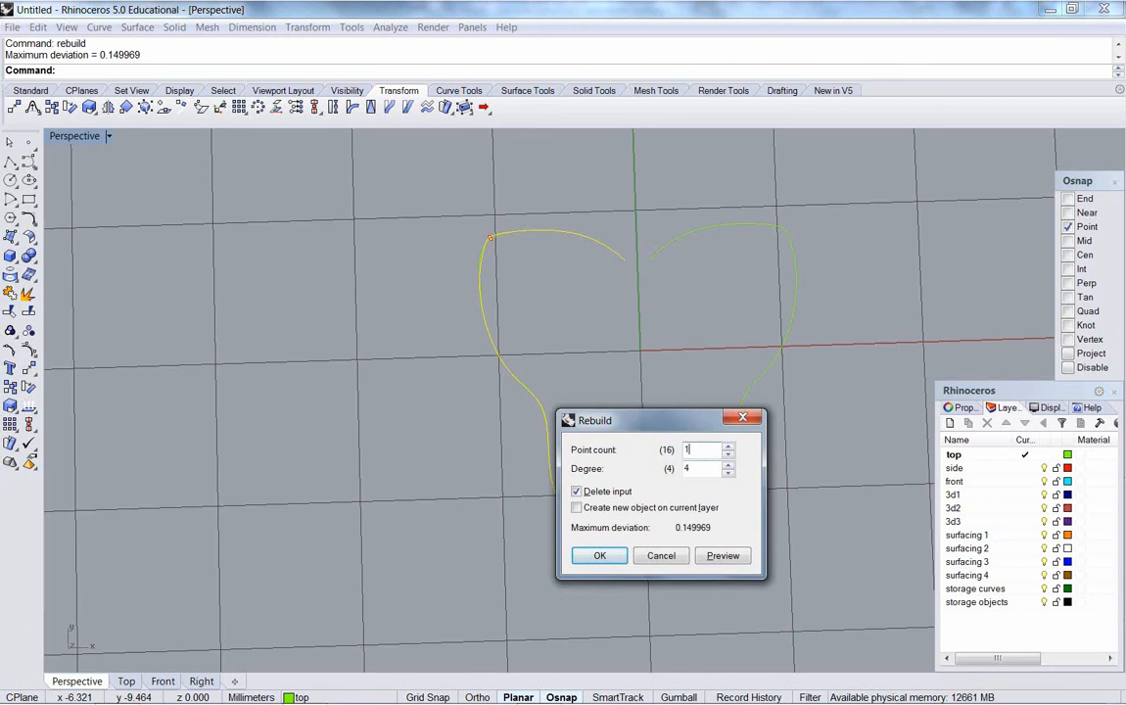
{"action": "left_click", "coordinate": [599, 555]}
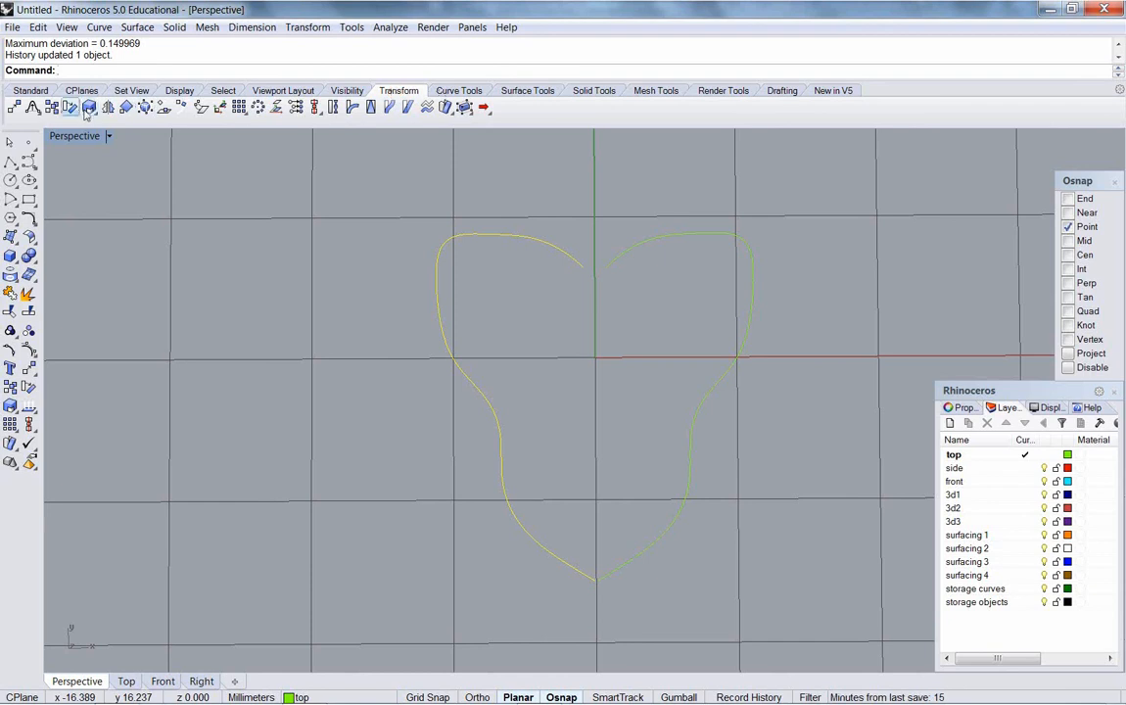
Step: Scale the outline non-uniformly from an origin at the top of the centre line
{"action": "left_click", "coordinate": [71, 108]}
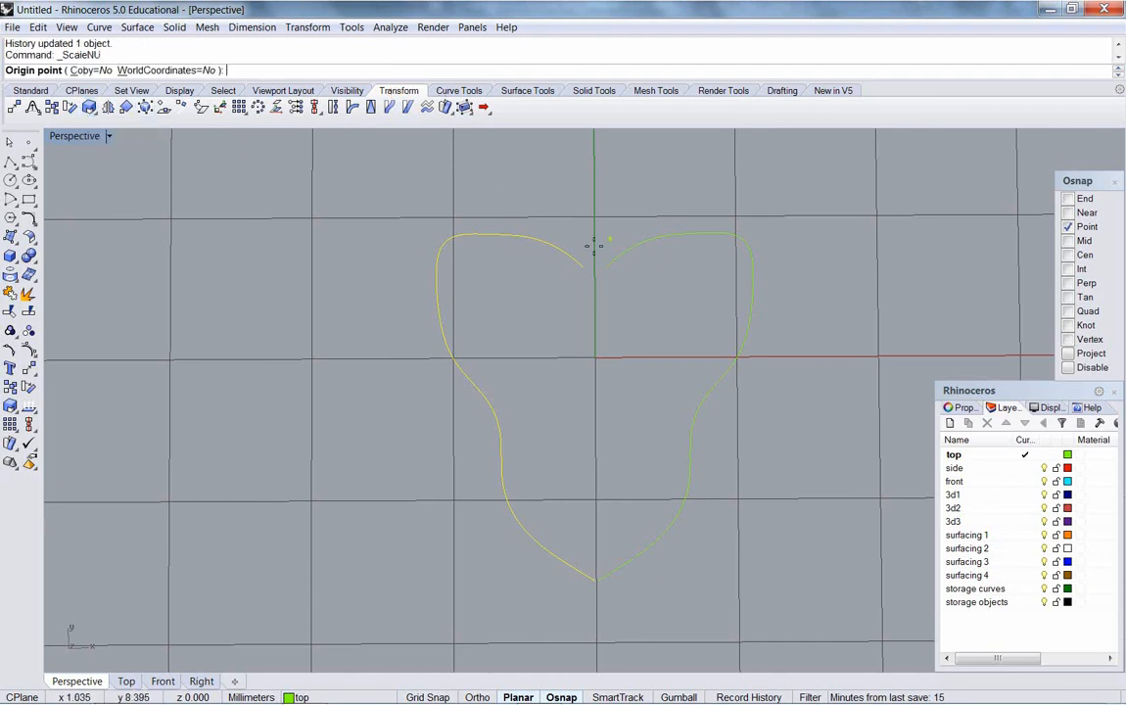
{"action": "left_click", "coordinate": [1067, 197]}
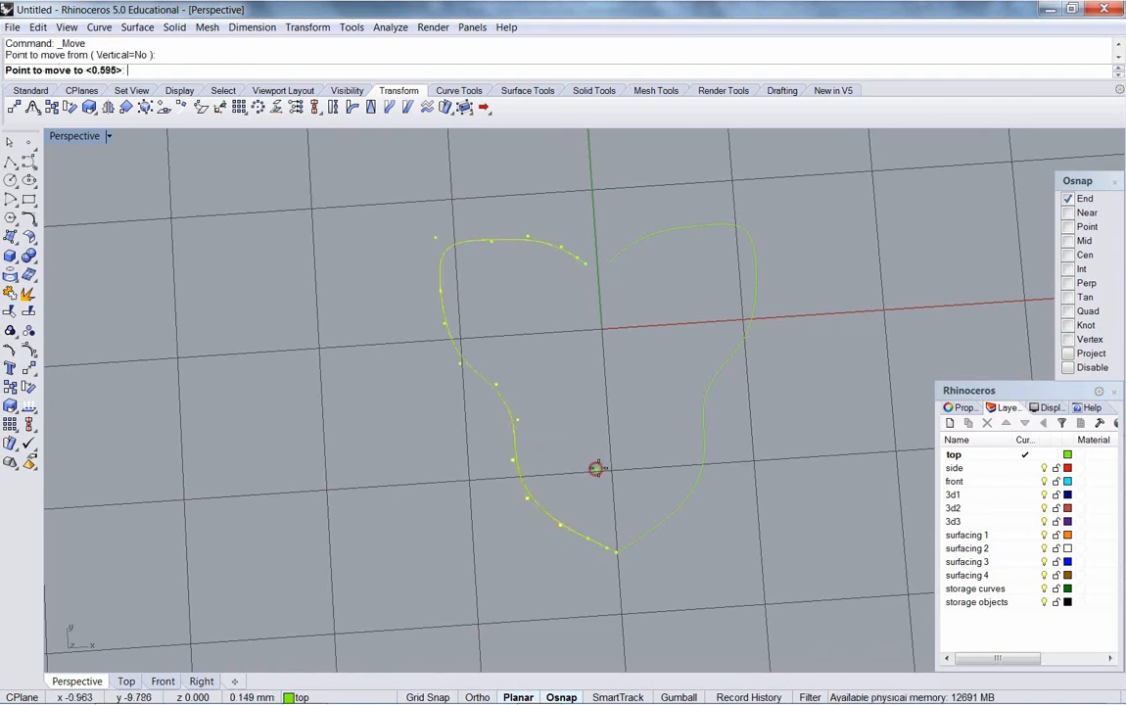
Step: Reposition control points on the lower side and near the top lobe of the left curve
{"action": "left_click", "coordinate": [595, 468]}
{"action": "type", "text": "M"}
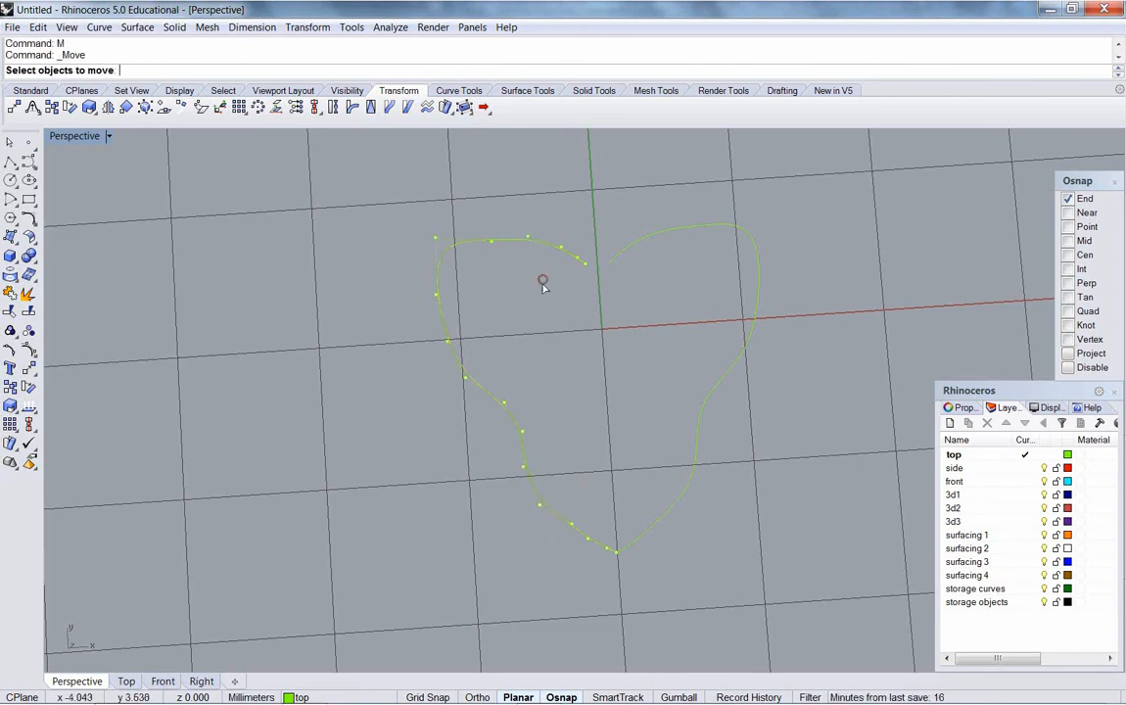
{"action": "left_click", "coordinate": [542, 281]}
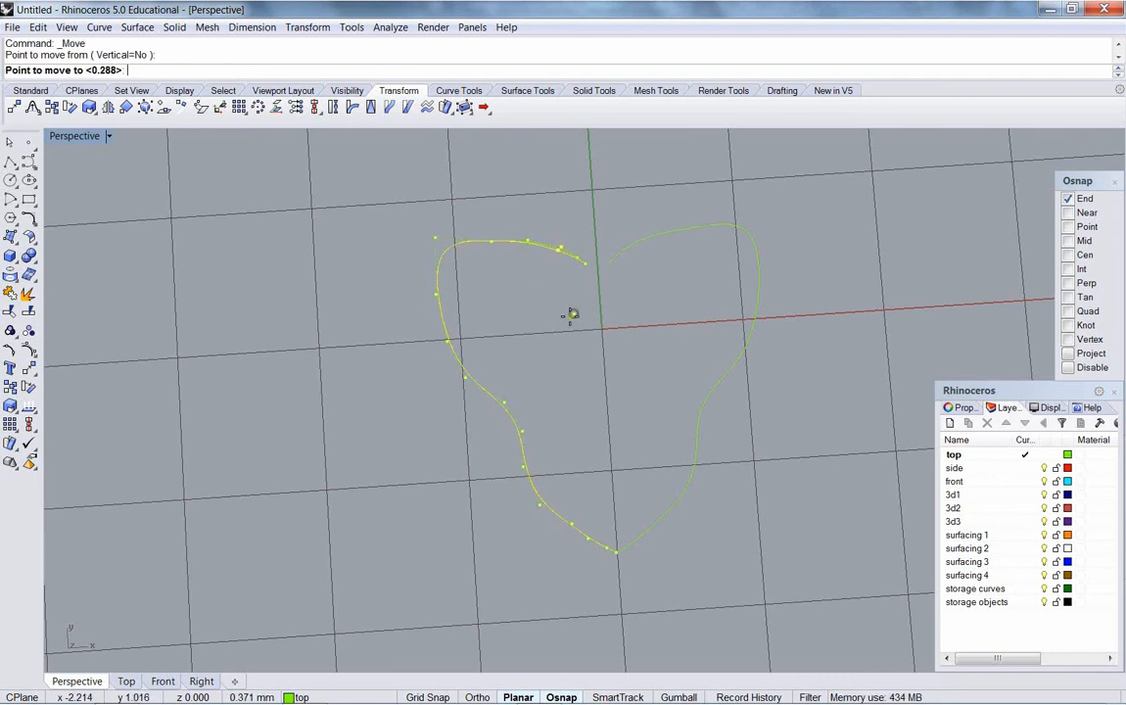
{"action": "left_click", "coordinate": [553, 340]}
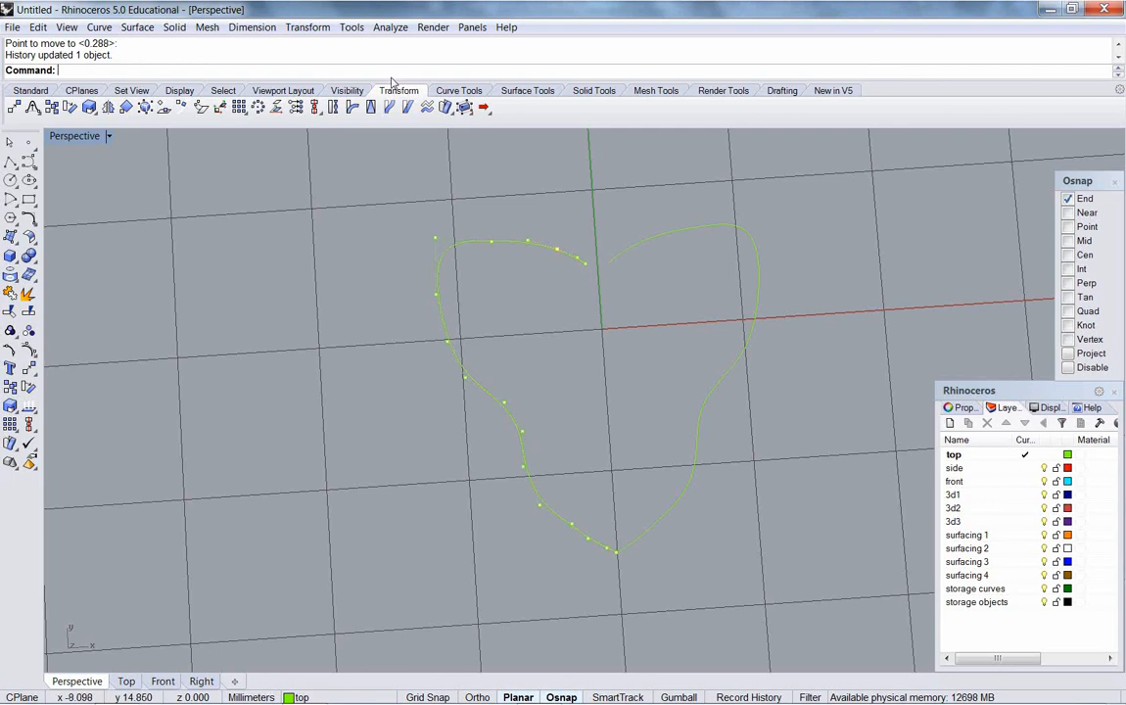
Step: Turn on the curvature graph for the left curve and move a control point near the bottom tip
{"action": "left_click", "coordinate": [389, 26]}
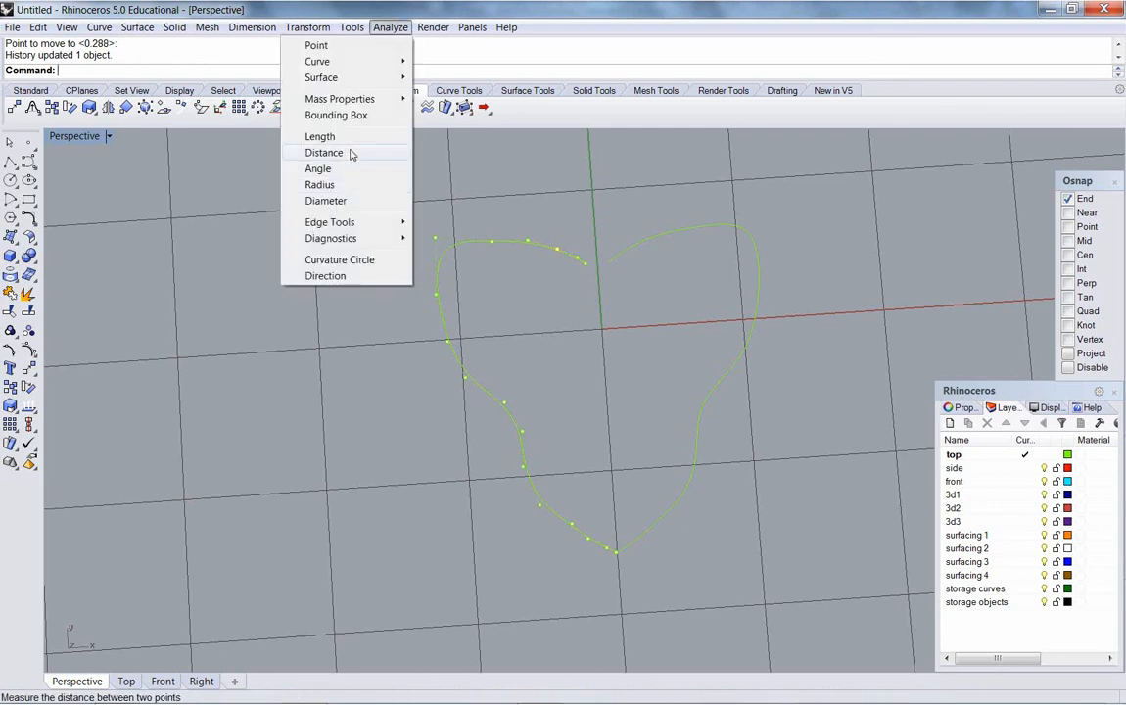
{"action": "mouse_move", "coordinate": [318, 61]}
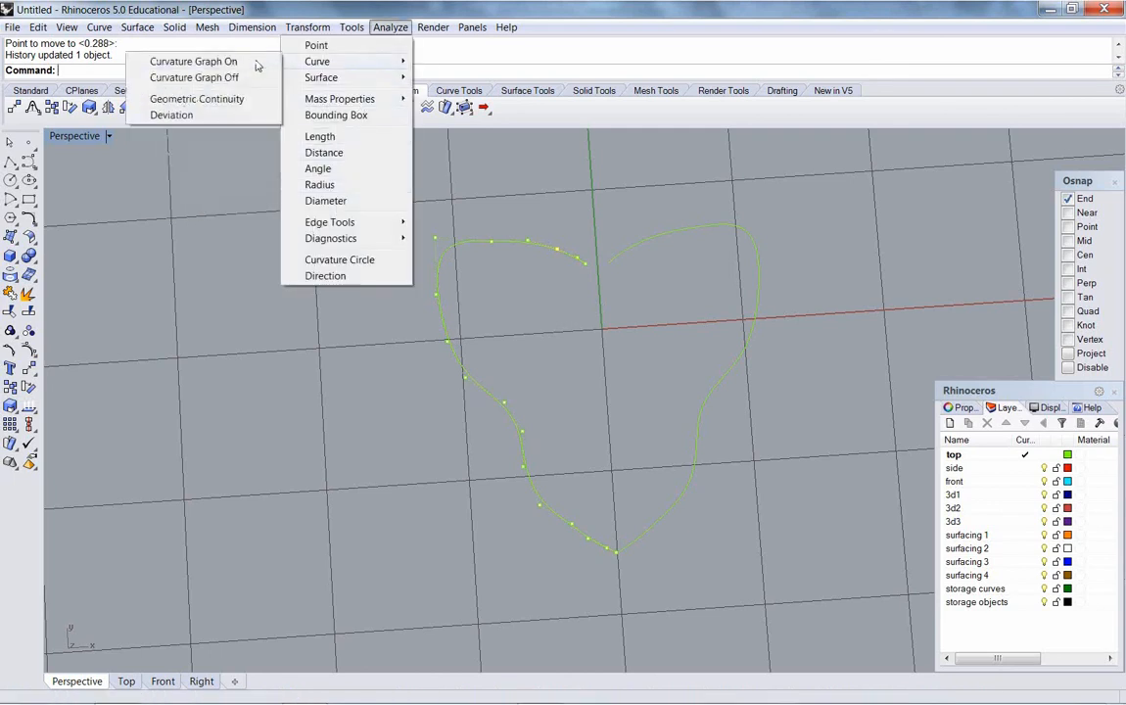
{"action": "left_click", "coordinate": [193, 61]}
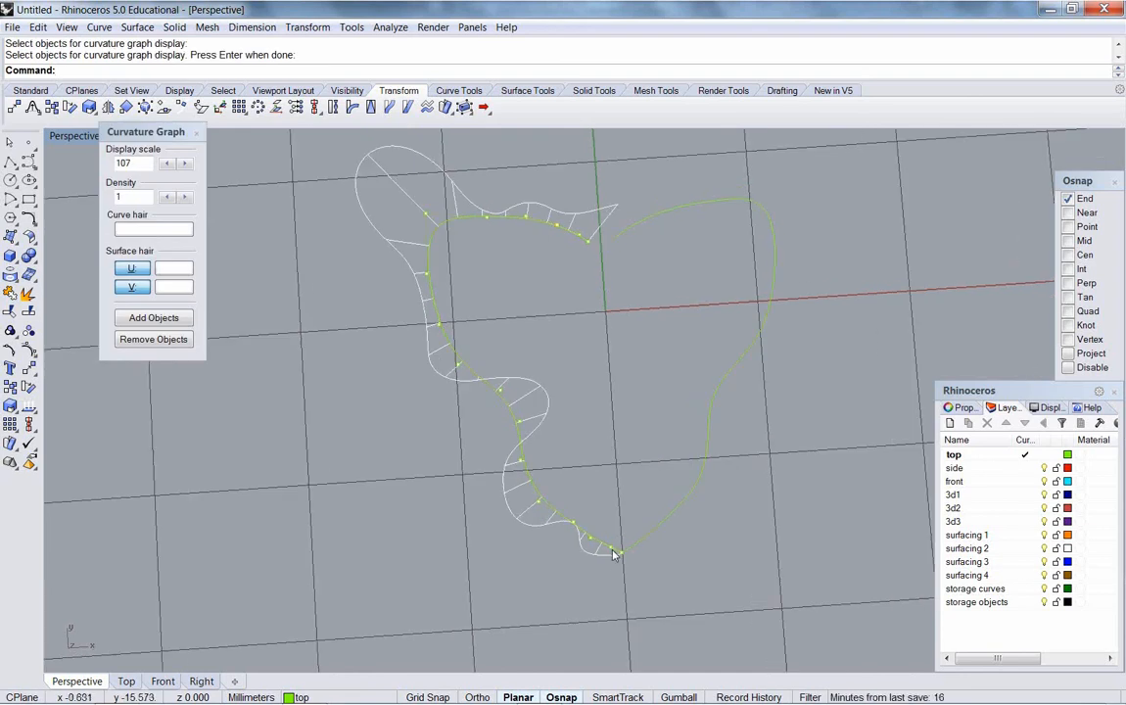
{"action": "left_click", "coordinate": [612, 546]}
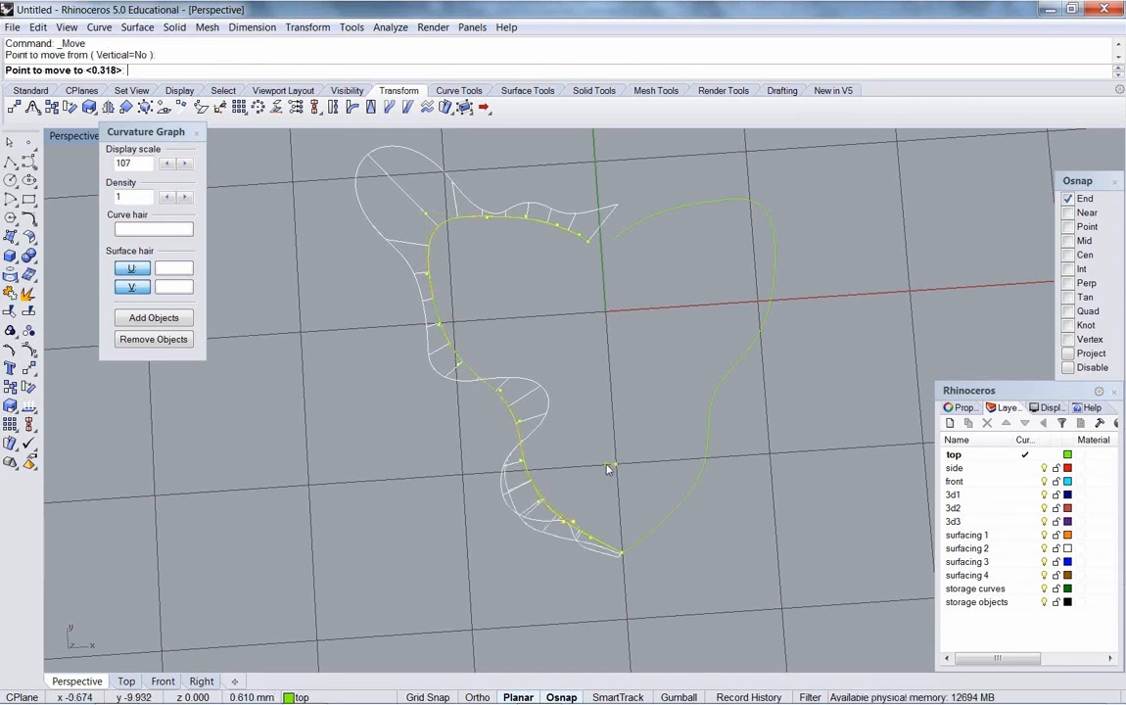
{"action": "left_click", "coordinate": [558, 445]}
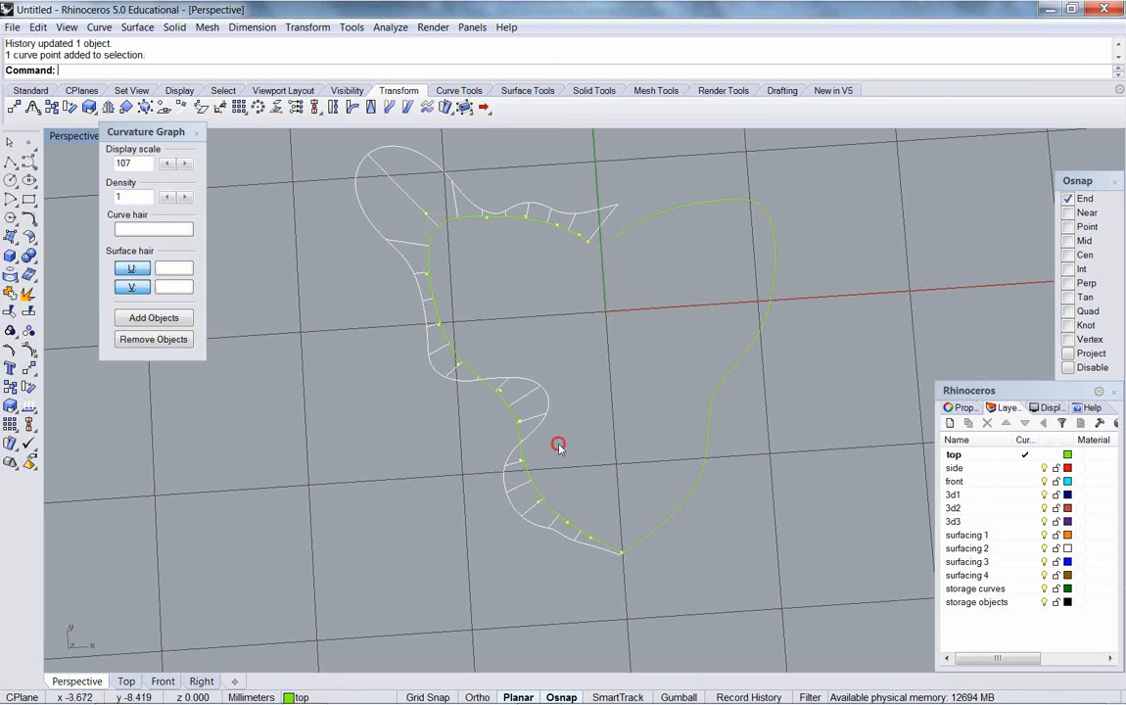